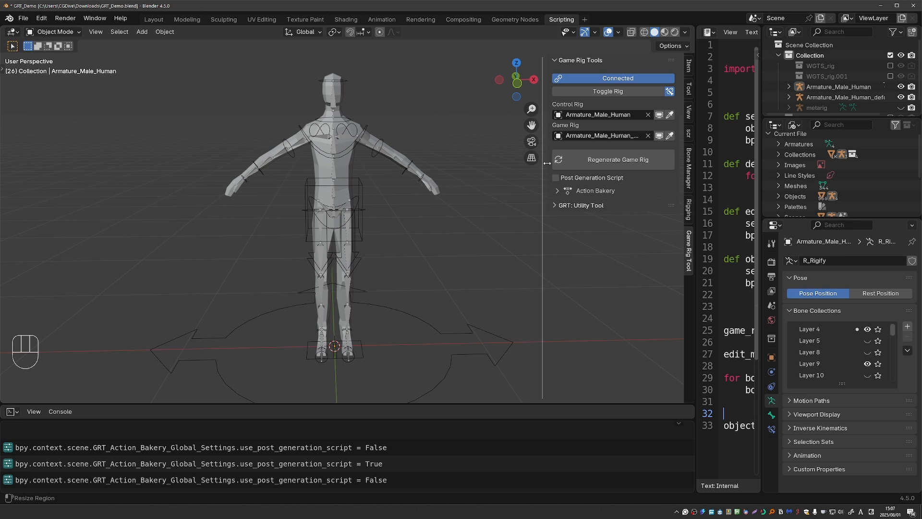
- Enable Post Generation Script and assign post_generation_script.py, which renames DEF- bones to GRT-
left_click(523, 178)
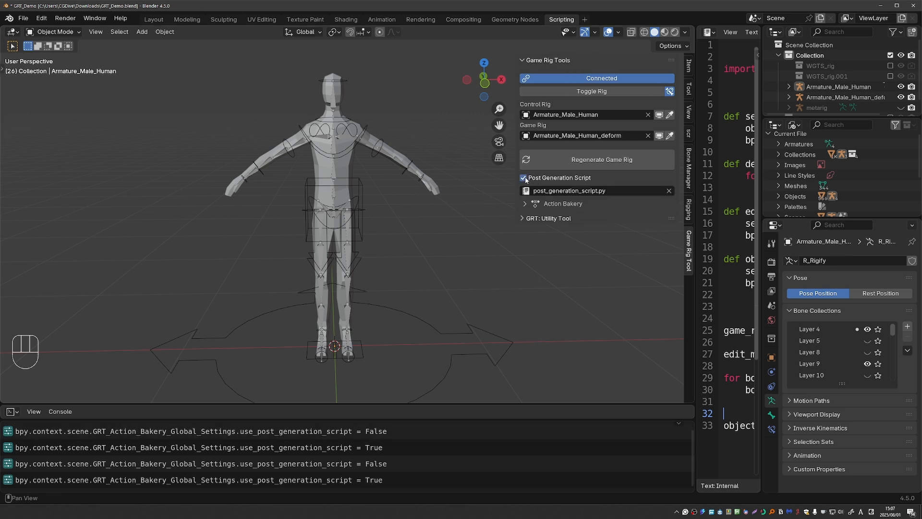
left_click(668, 190)
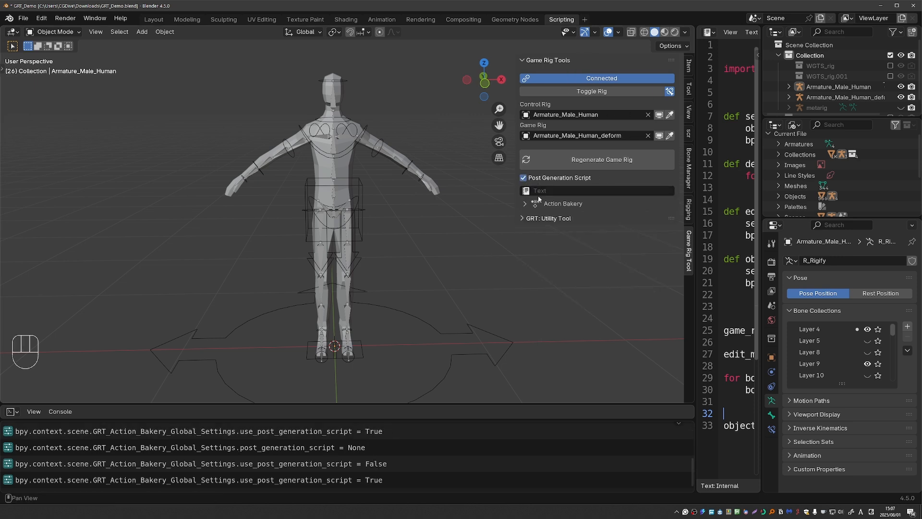
left_click(593, 190)
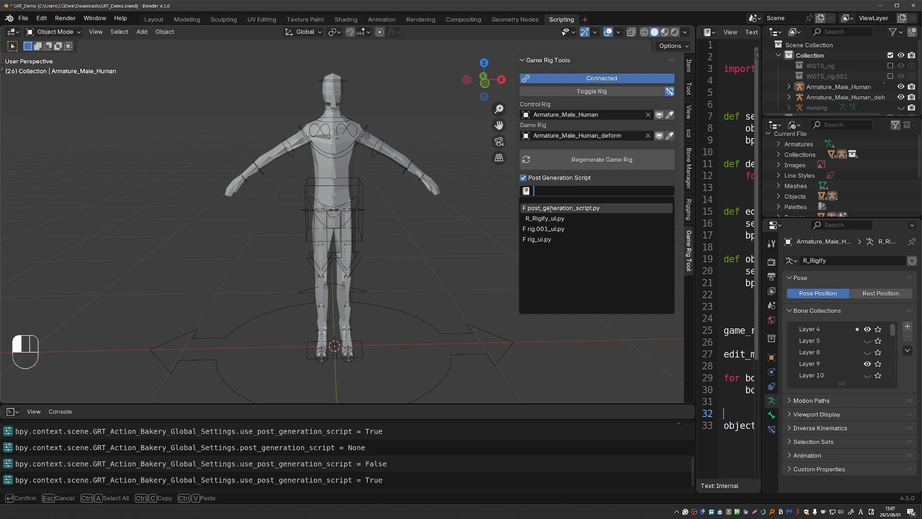
left_click(560, 207)
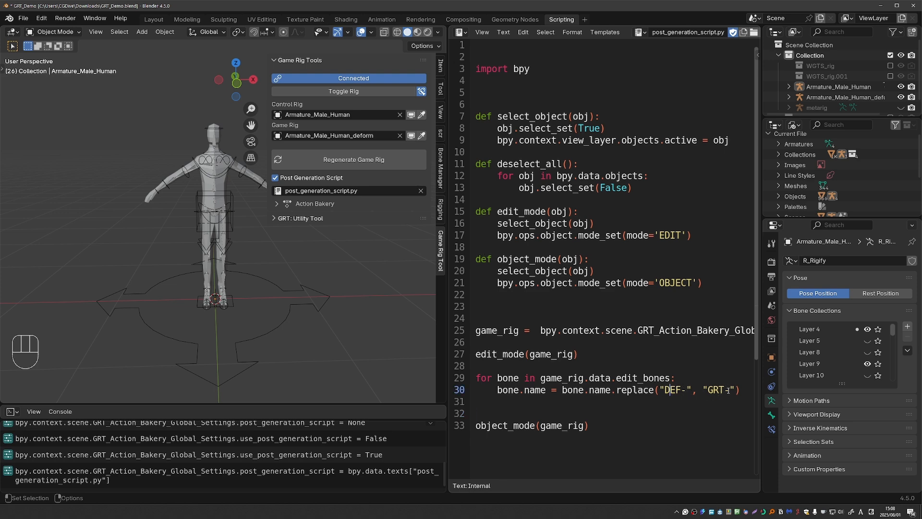
- Widen the Text Editor to show line 30 reading replace("DEF-", "GRT-")
left_click(353, 159)
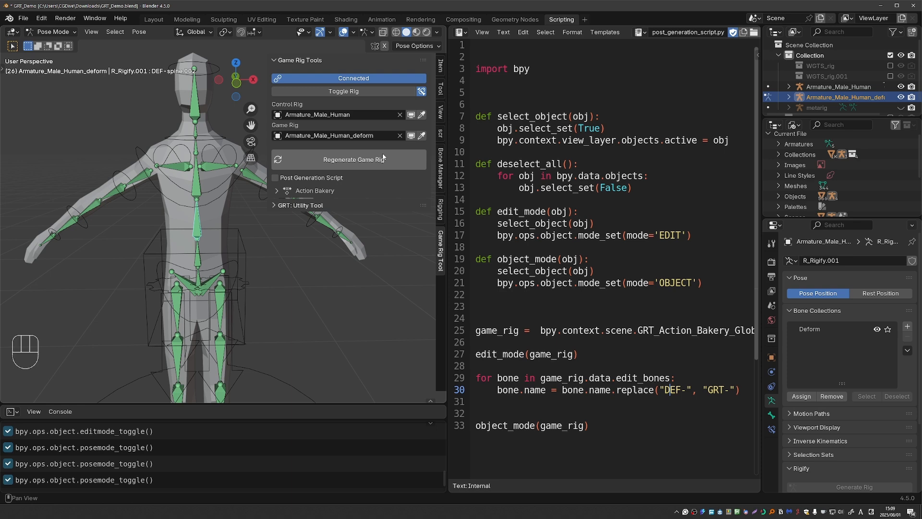
- Re-enable the post-generation script for Armature_Male_Human_deform and bring up Generate Game Rig
left_click(274, 177)
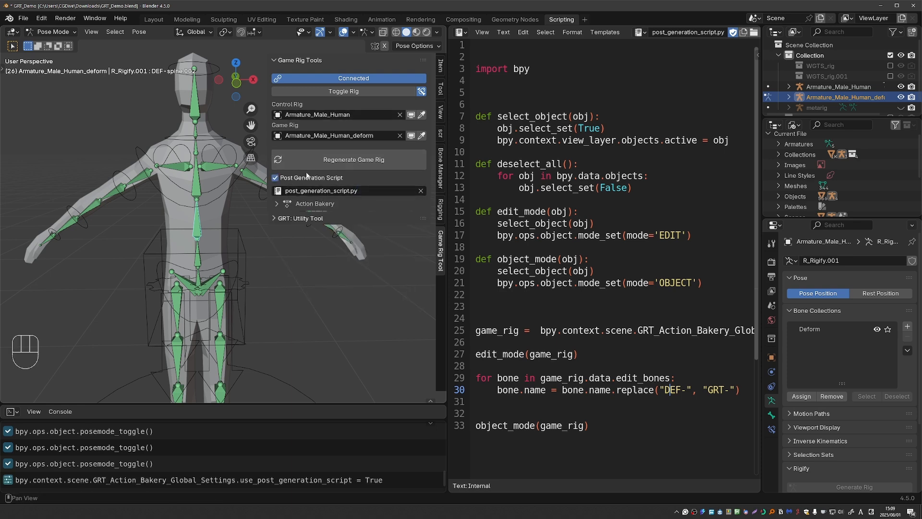
left_click(353, 160)
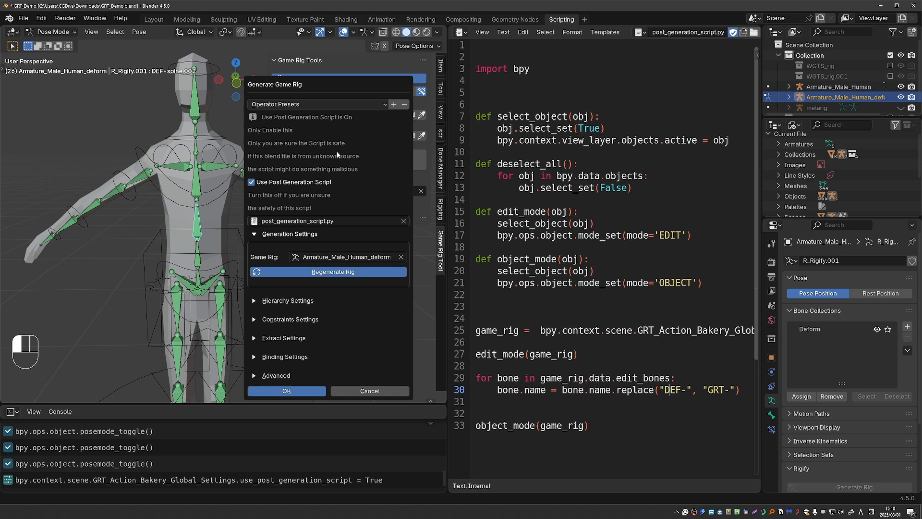
mouse_move(307, 307)
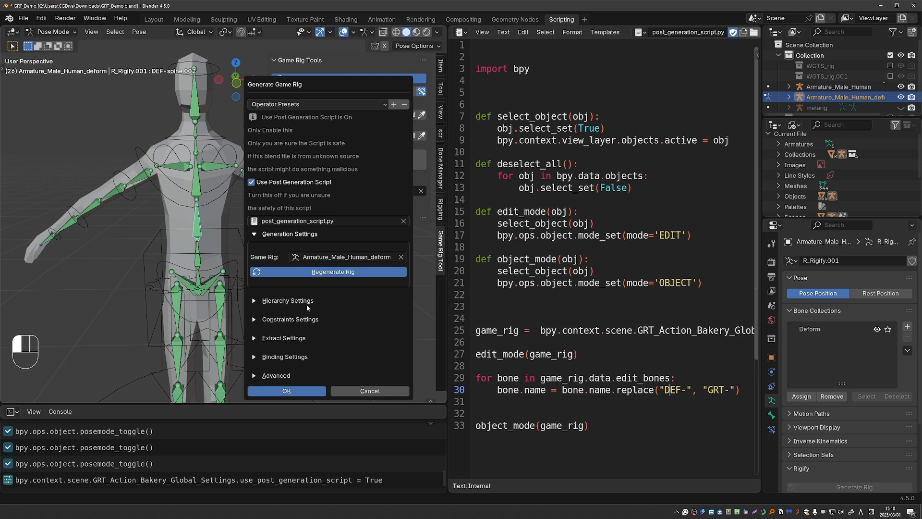
- Confirm Generate Game Rig with the script so deform bones get the GRT- prefix
left_click(286, 391)
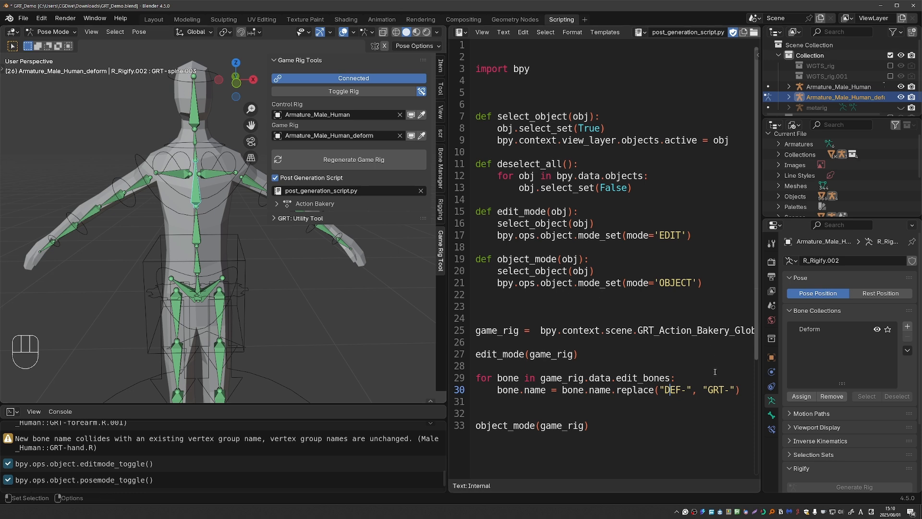
- Erase the GRT- replacement string on line 30, leaving it empty
key("Backspace")
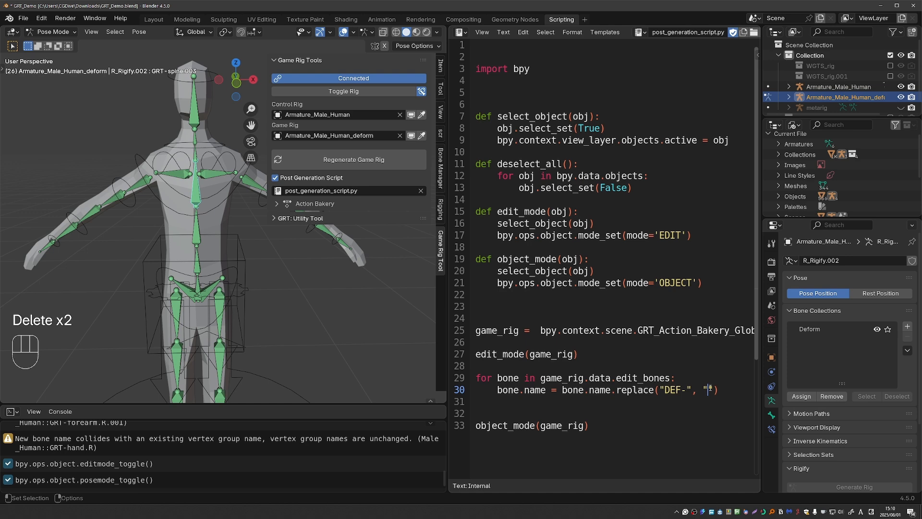